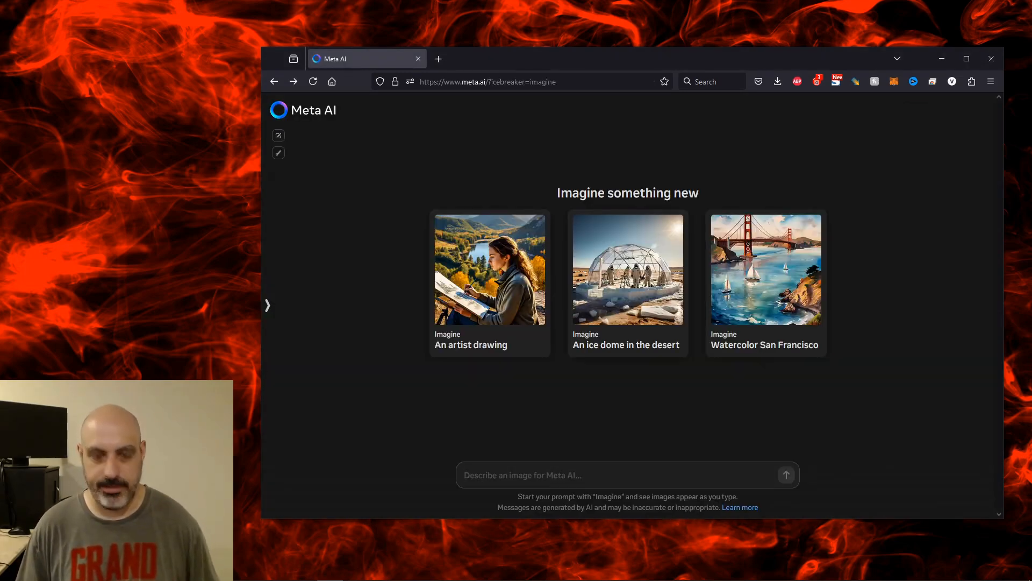
Step: Submit the prompt 'Make impressionist art of a donkey fighting a llama in a cyberpunk future'
text(Make a pic)
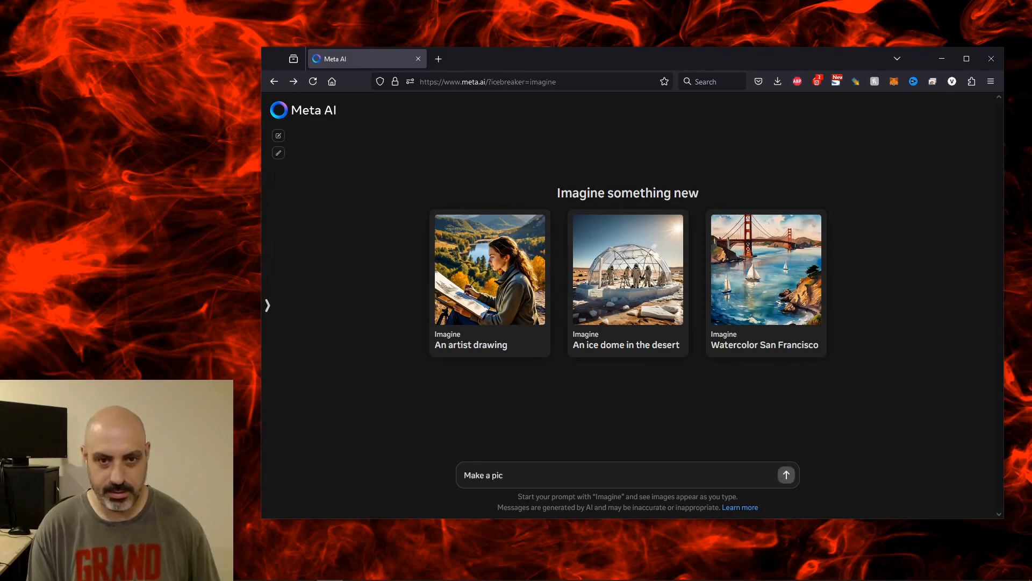
text(Make a picture of an insane llama)
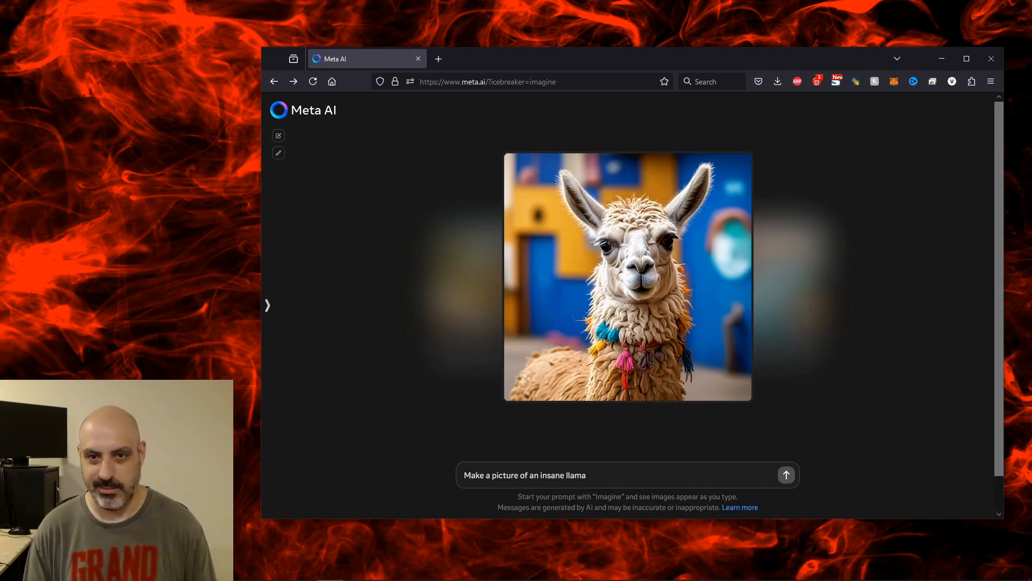
text(Make impressionist art of a donkey fighting a llama in a cyberpunk future)
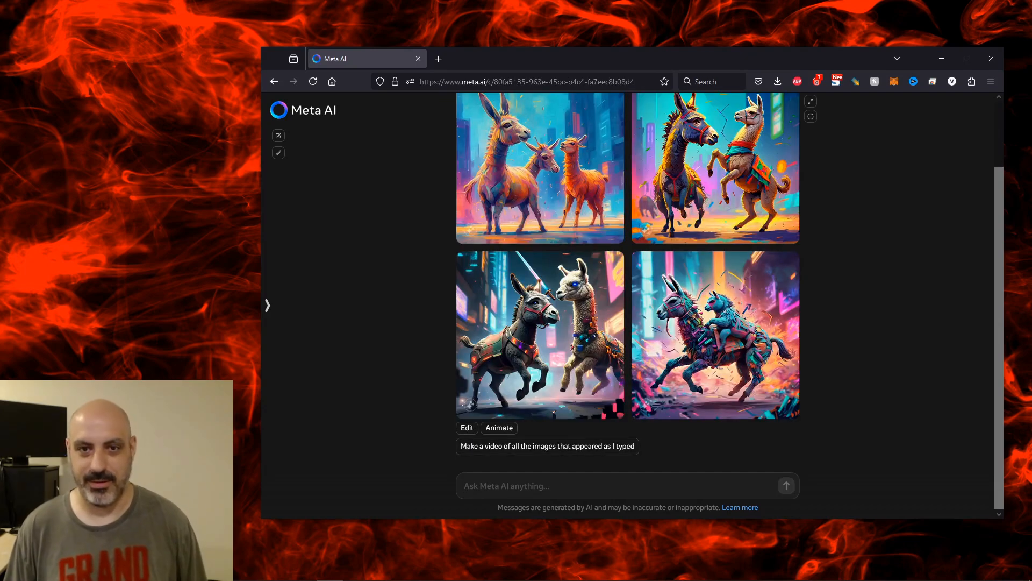
Step: Preview a donkey-and-llama image via Animate, then start a new chat for a fresh prompt
click(715, 333)
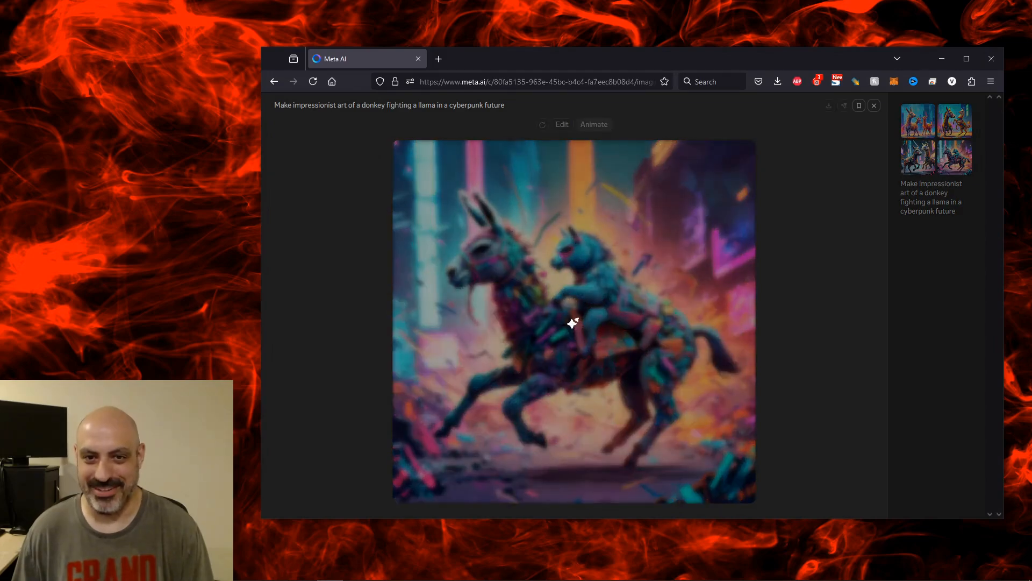
click(592, 124)
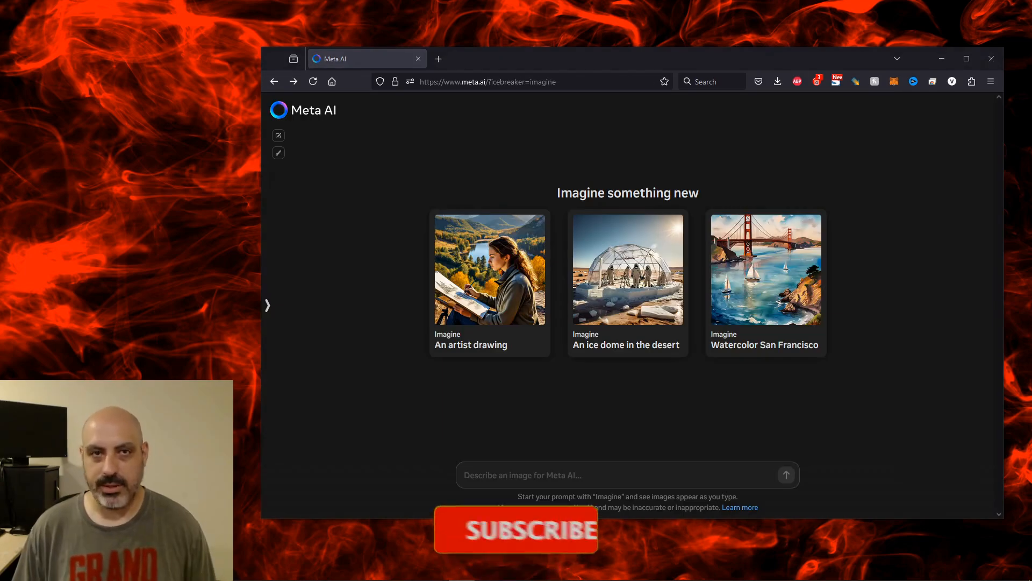
Step: Submit the prompt 'Imagine a volcano erupting as an animated image' to generate four volcano images
text(Imagine)
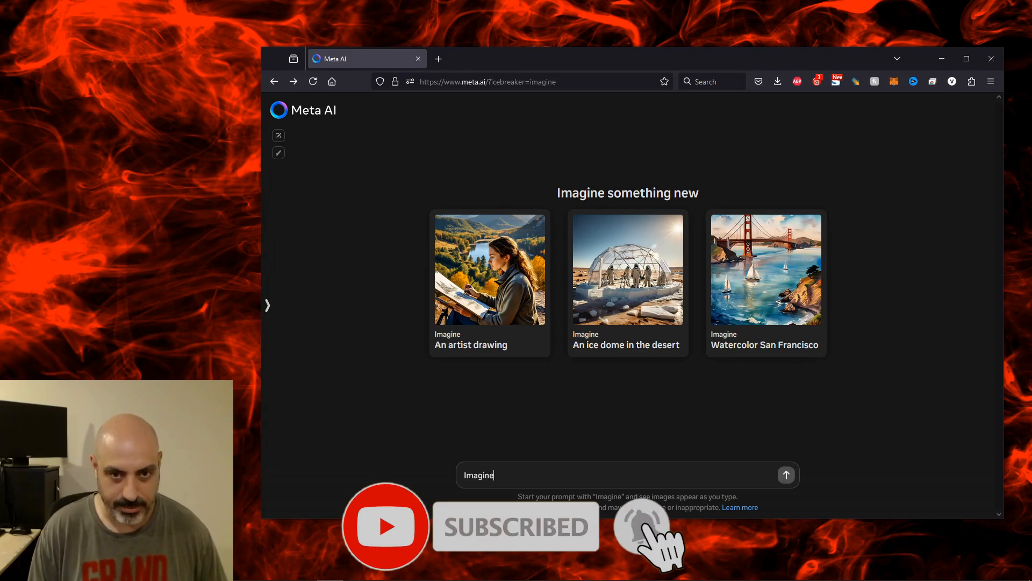
text(a volcano erupting as)
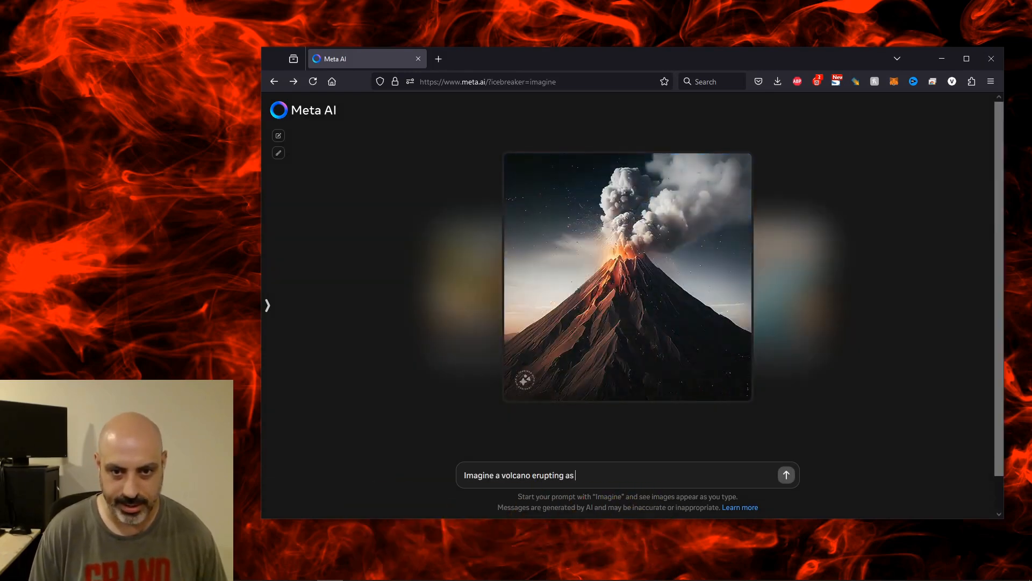
text(an animated image)
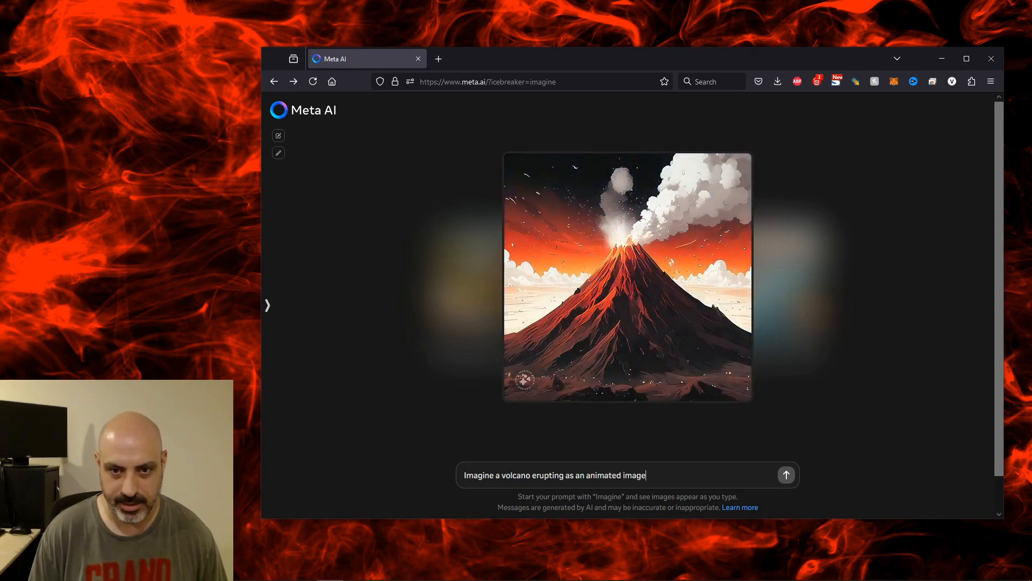
click(785, 474)
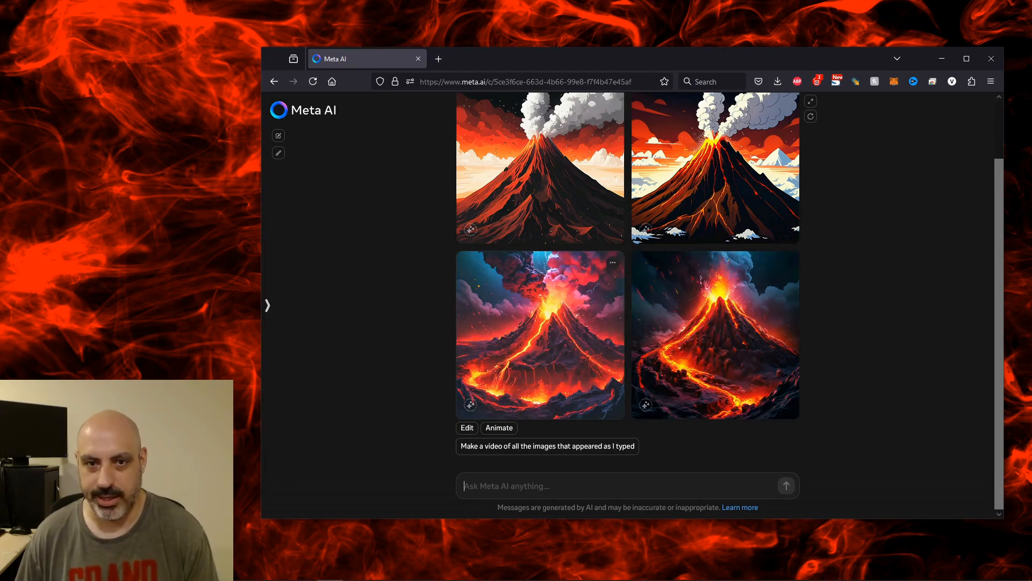
Step: Animate one erupting volcano image and view the animated version enlarged
click(539, 333)
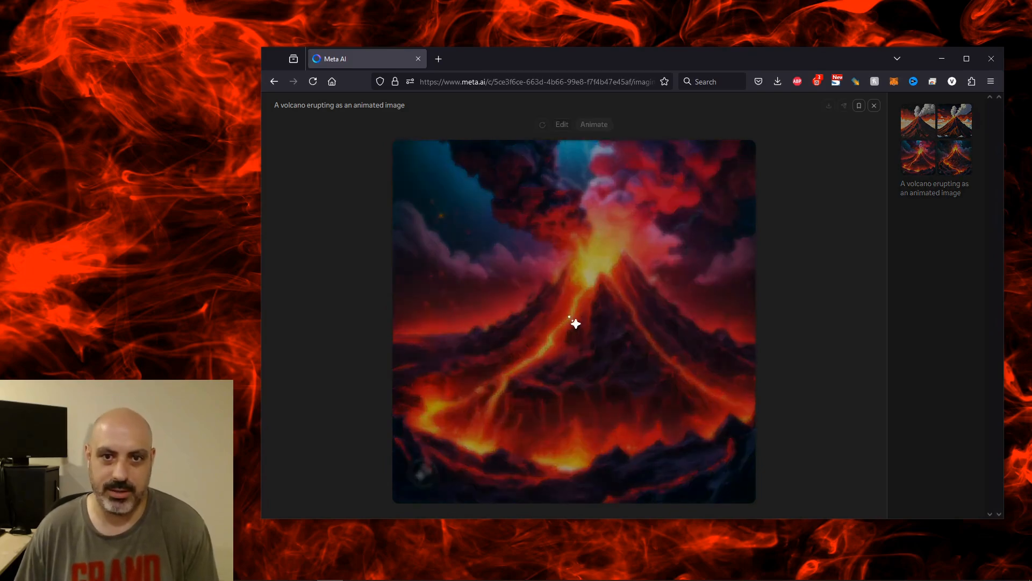
click(594, 124)
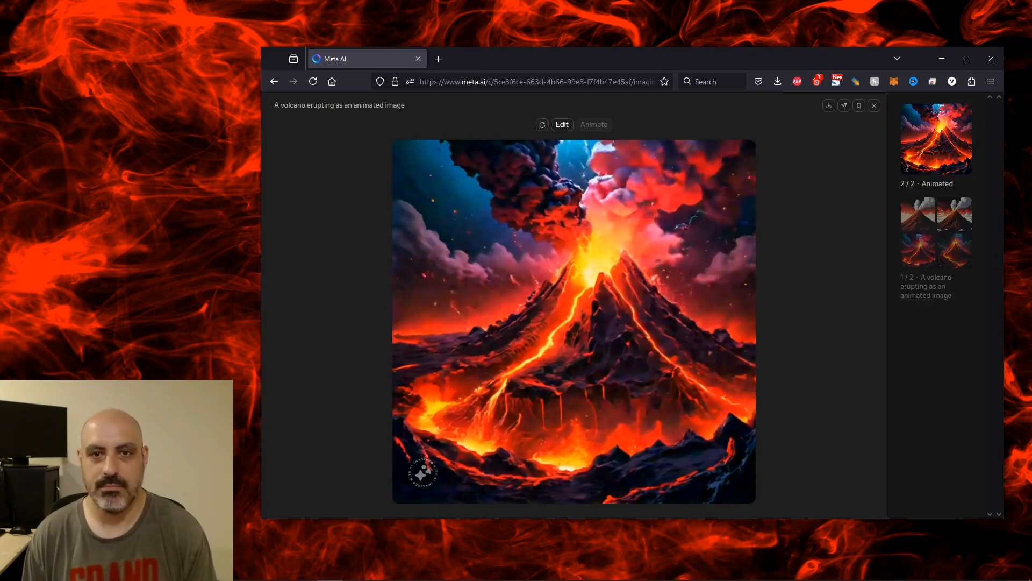